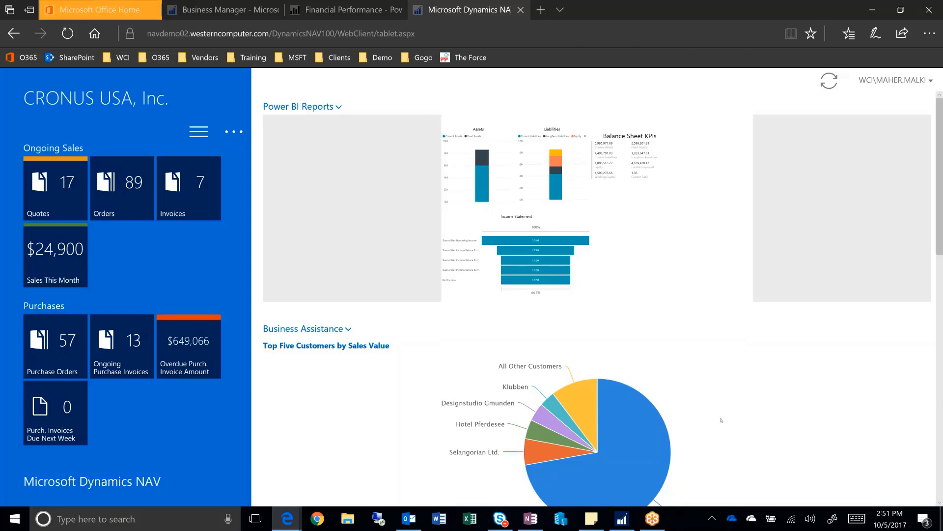
# Step: Scroll down the tablet role center to review the financial reports and Trial Balance
pyautogui.scroll(-3)
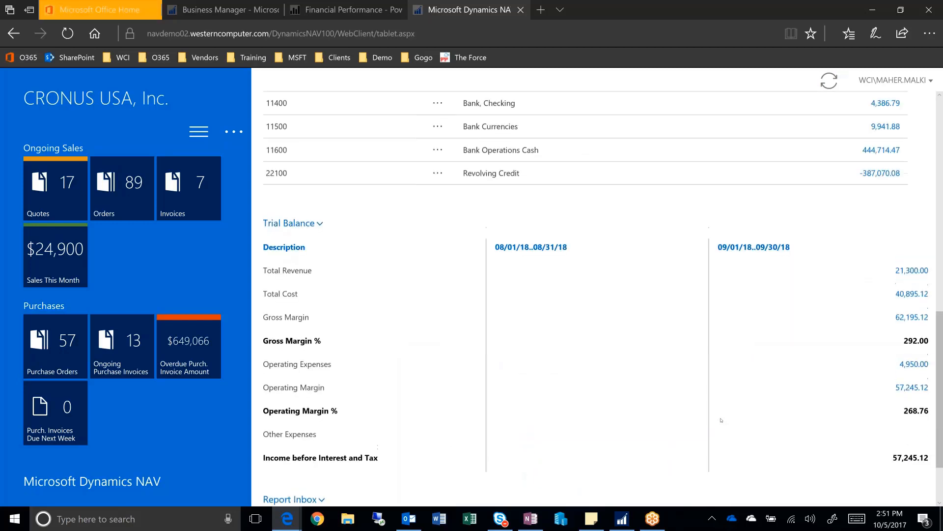
pyautogui.scroll(-3)
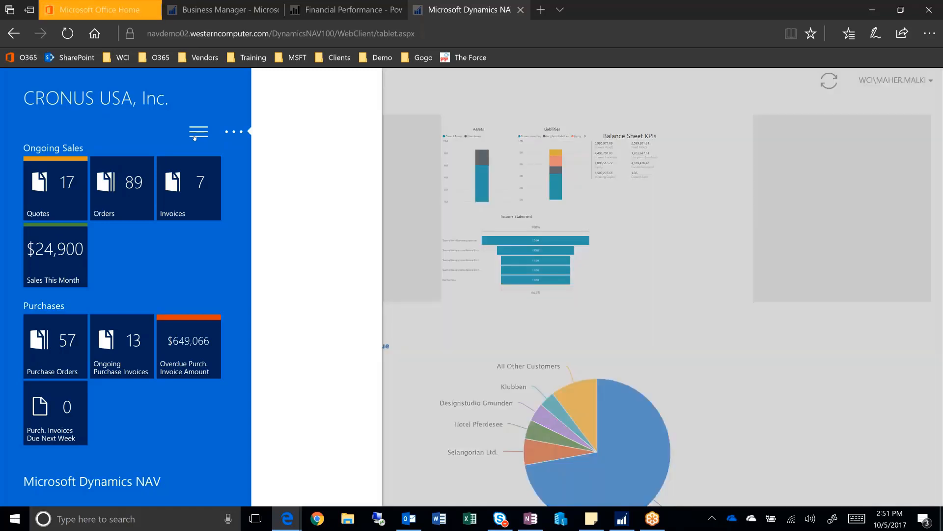
pyautogui.click(198, 132)
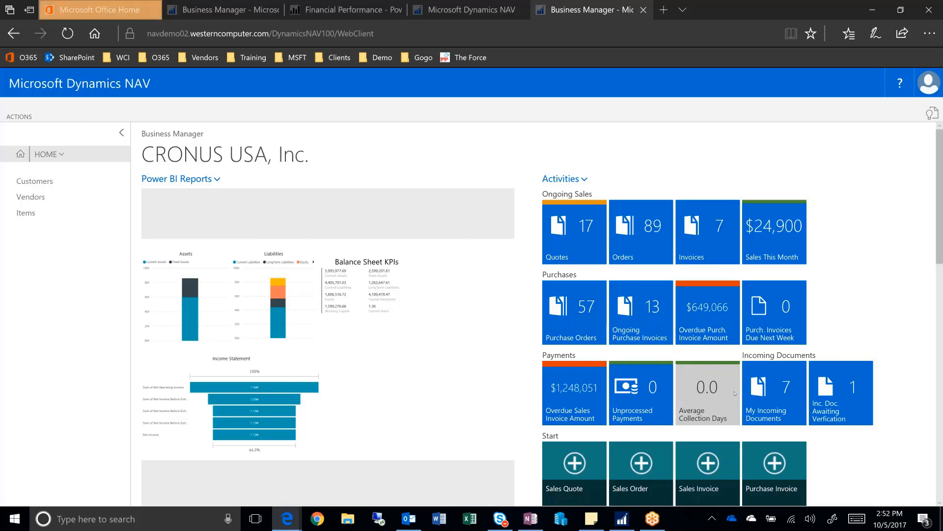
pyautogui.moveTo(812, 335)
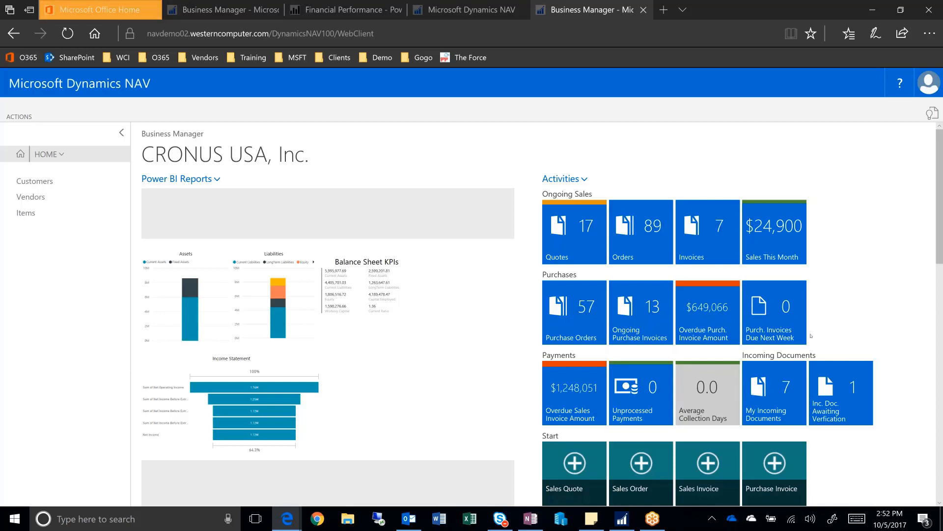
pyautogui.scroll(-3)
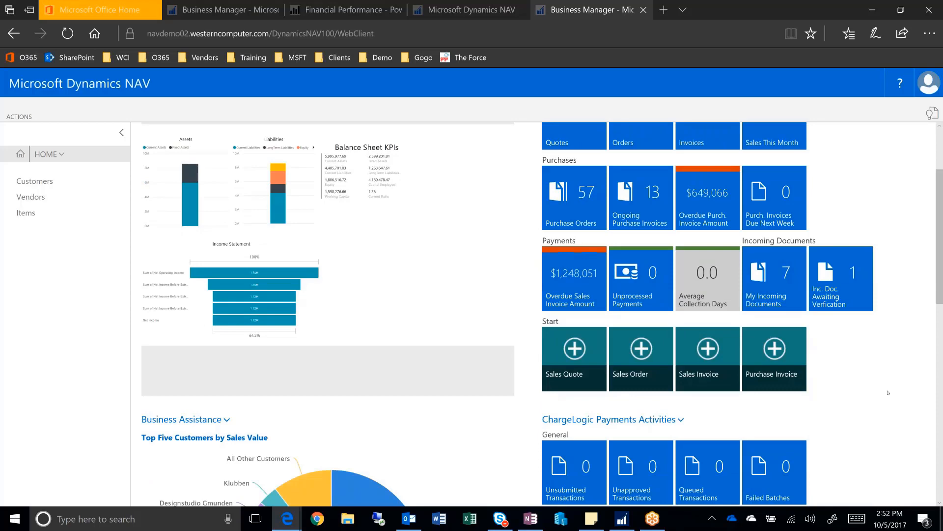
pyautogui.scroll(-3)
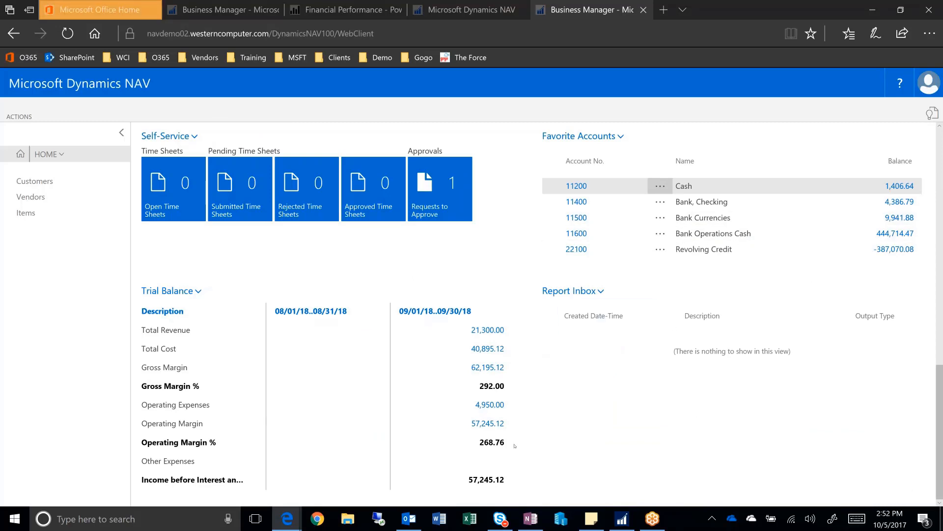
pyautogui.scroll(-3)
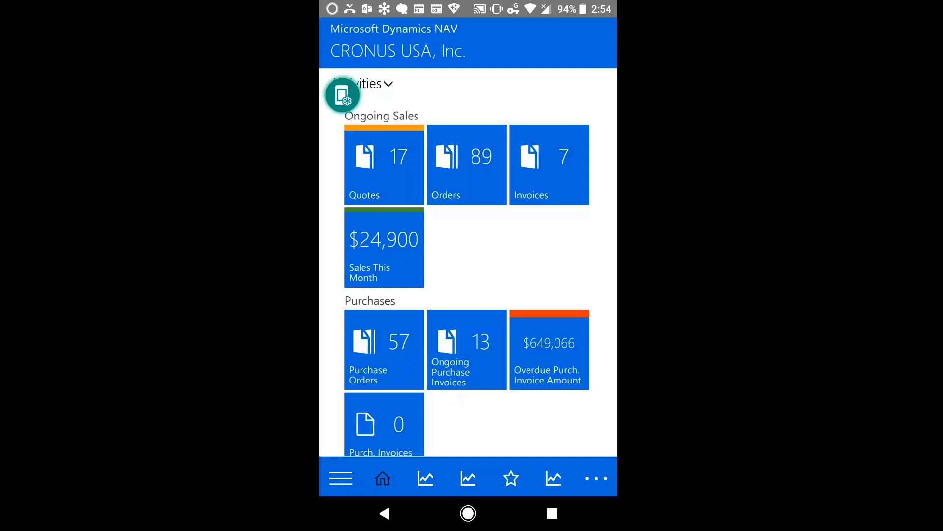
# Step: Scroll the phone home page past the Activities tiles to Payments, Incoming Documents and Start
pyautogui.scroll(-3)
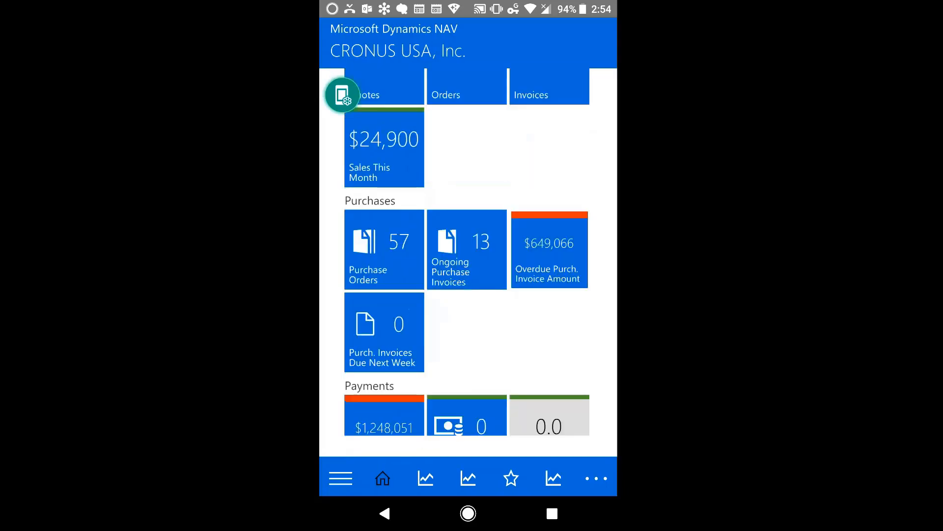
pyautogui.scroll(-3)
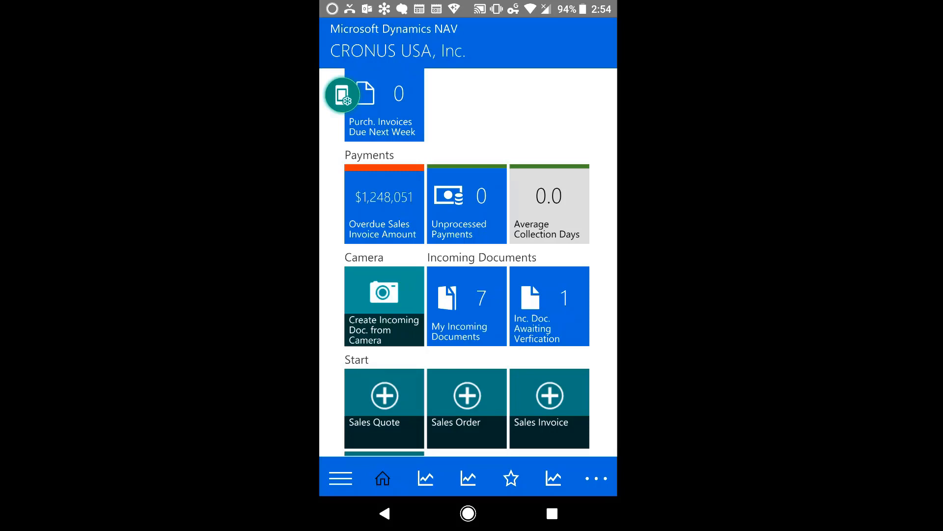
pyautogui.scroll(-3)
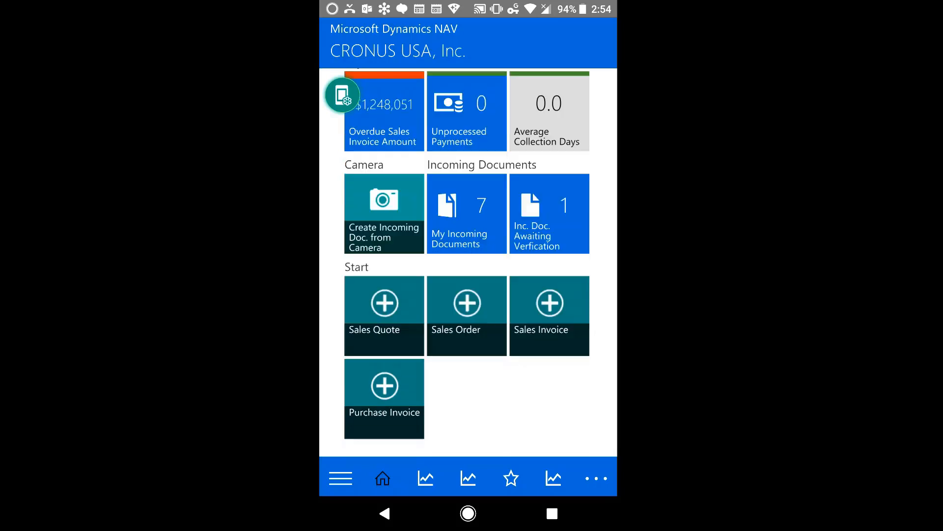